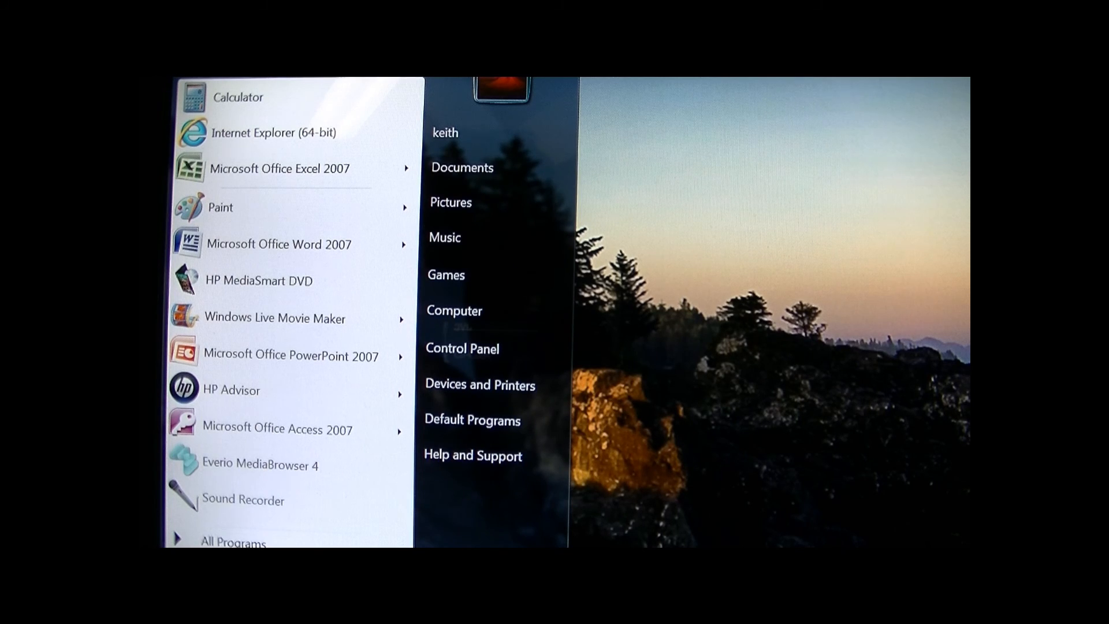
# Launch Microsoft Office Access 2007 from the Windows 7 Start menu with the Table1 database.
pyautogui.click(278, 429)
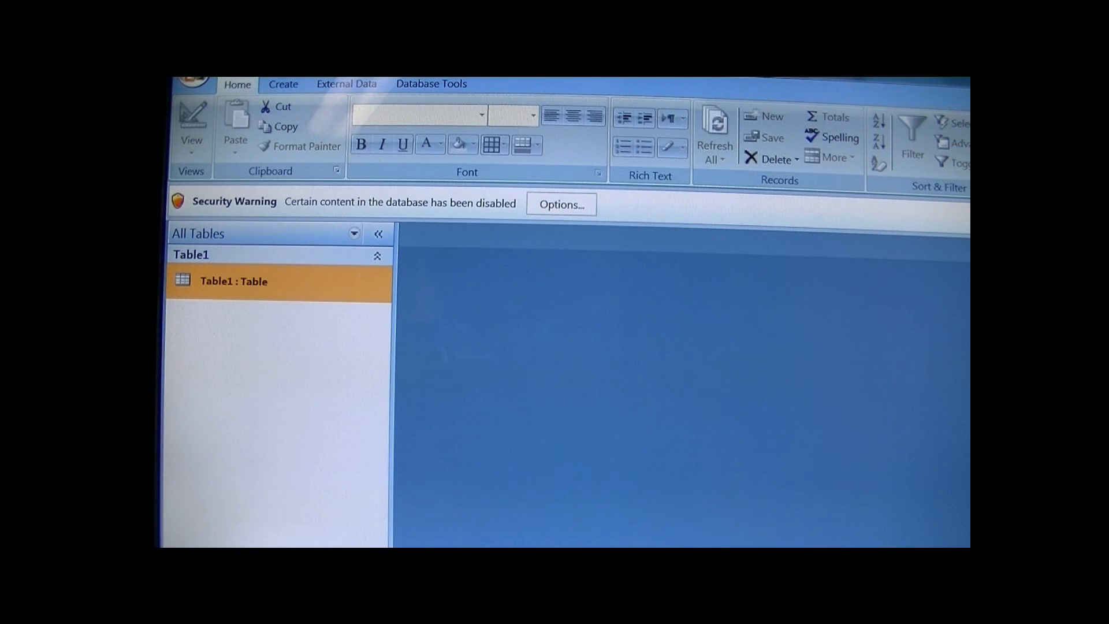
# Enable the disabled database content via the Security Warning's Options dialog.
pyautogui.click(560, 205)
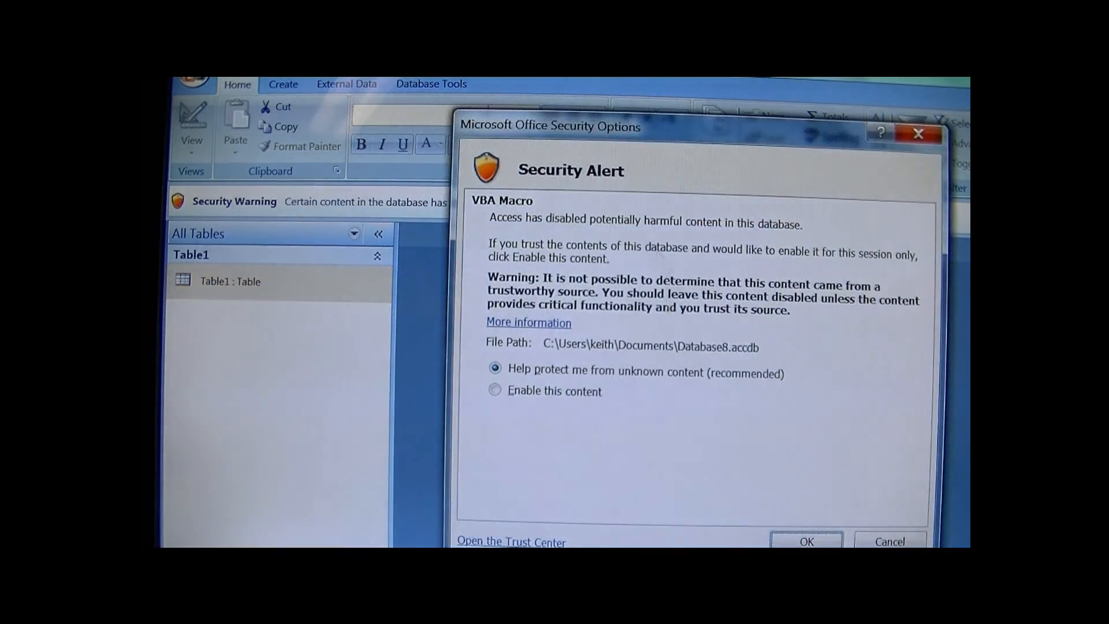
pyautogui.click(495, 390)
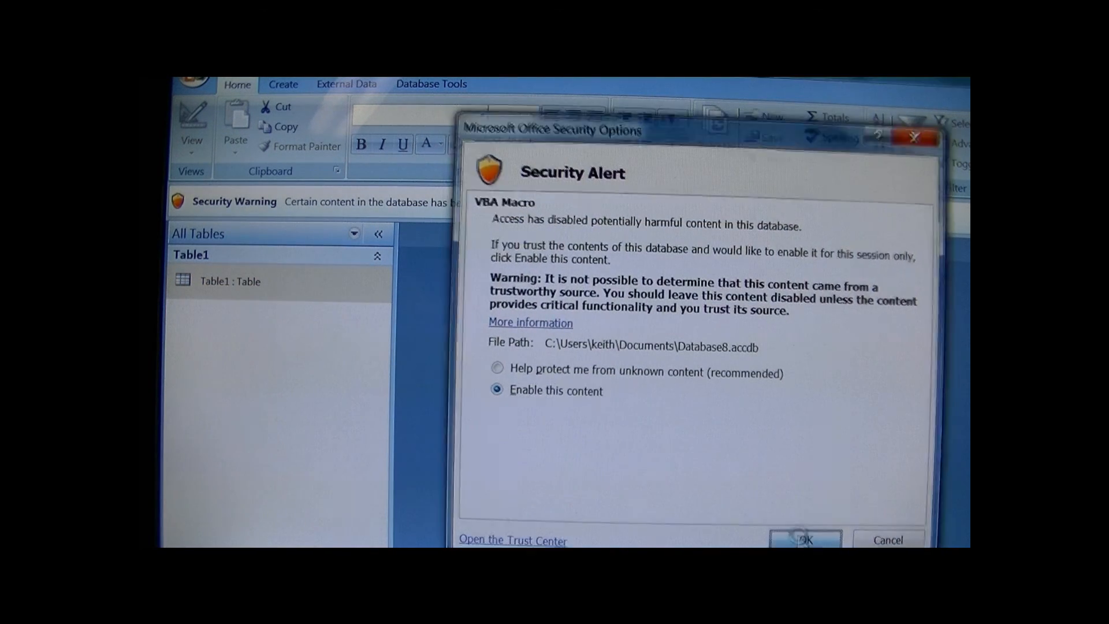
pyautogui.click(805, 540)
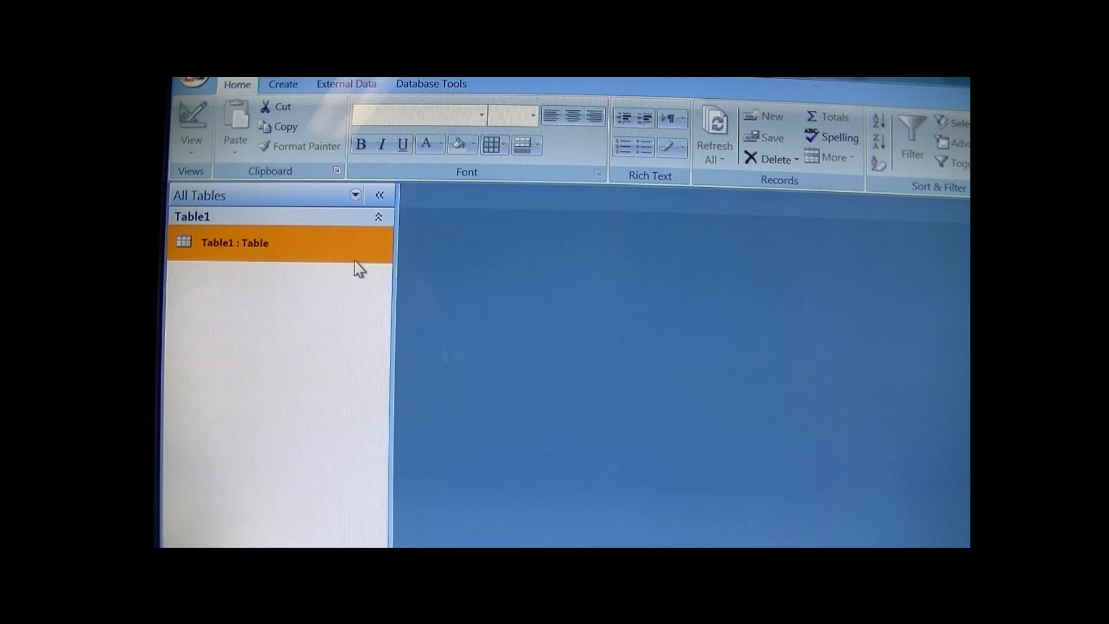
# Start an Excel import from Table1's context menu and index Company Name 1 as Yes (No Duplicates).
pyautogui.rightClick(234, 243)
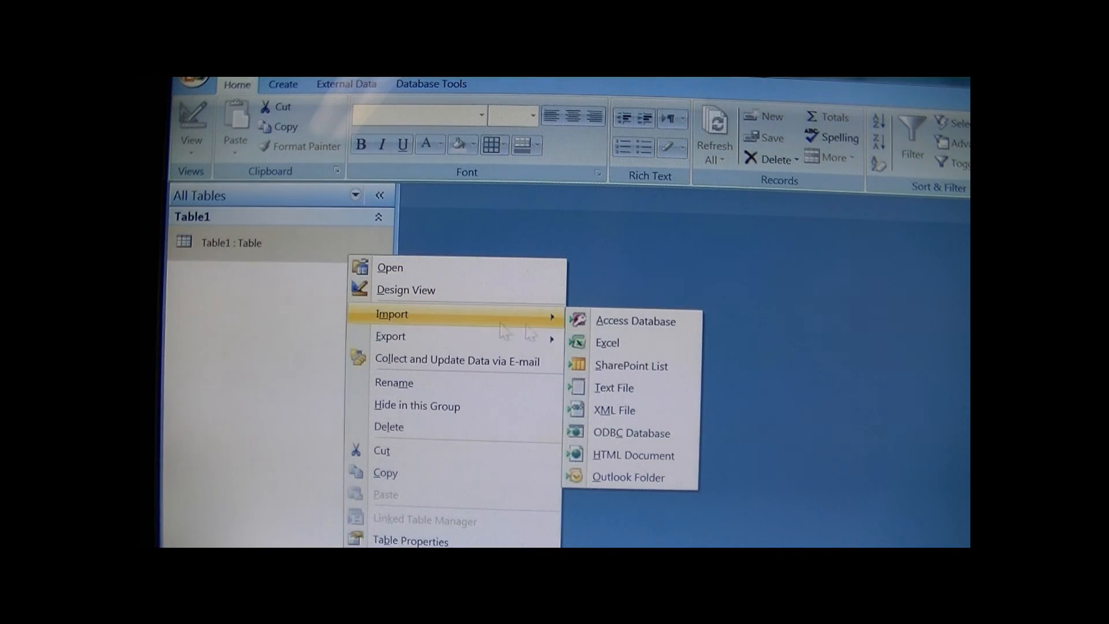
pyautogui.click(607, 343)
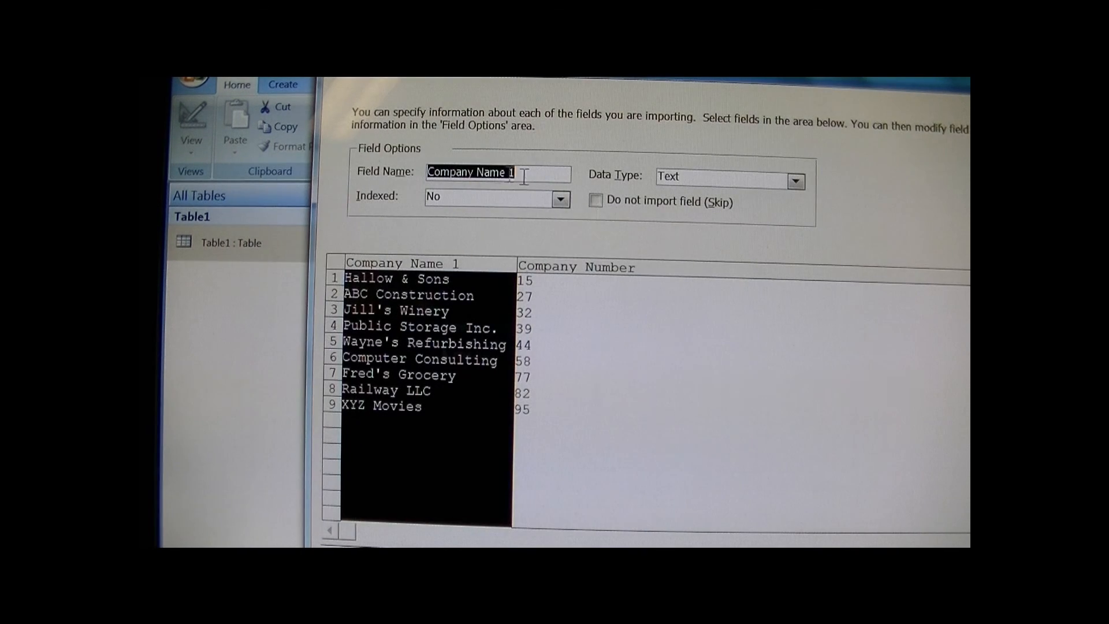
pyautogui.click(560, 199)
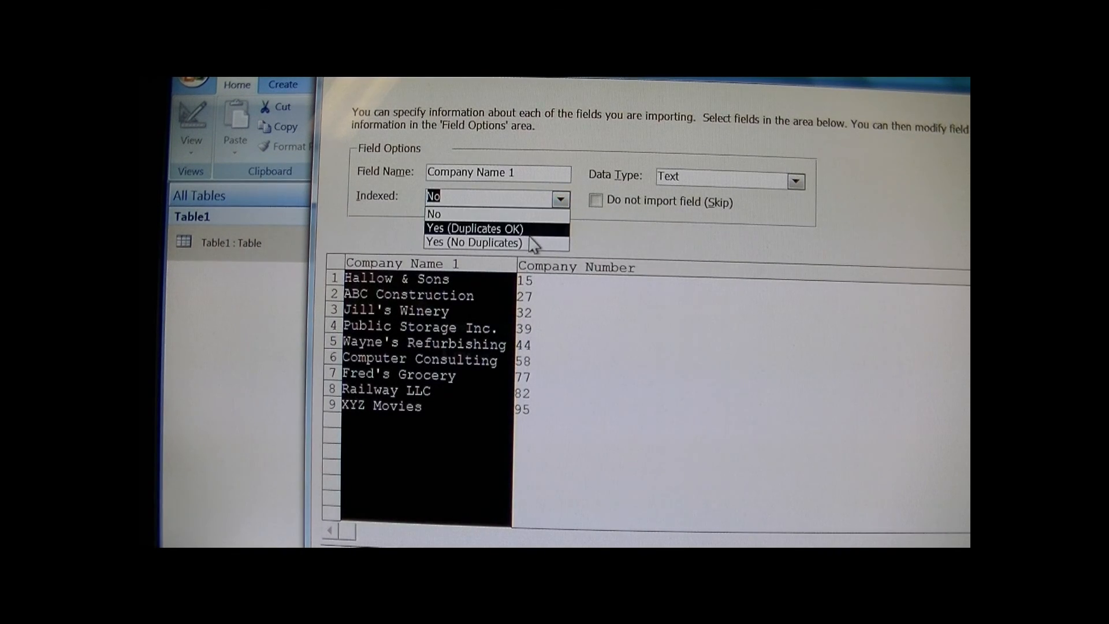
pyautogui.click(474, 243)
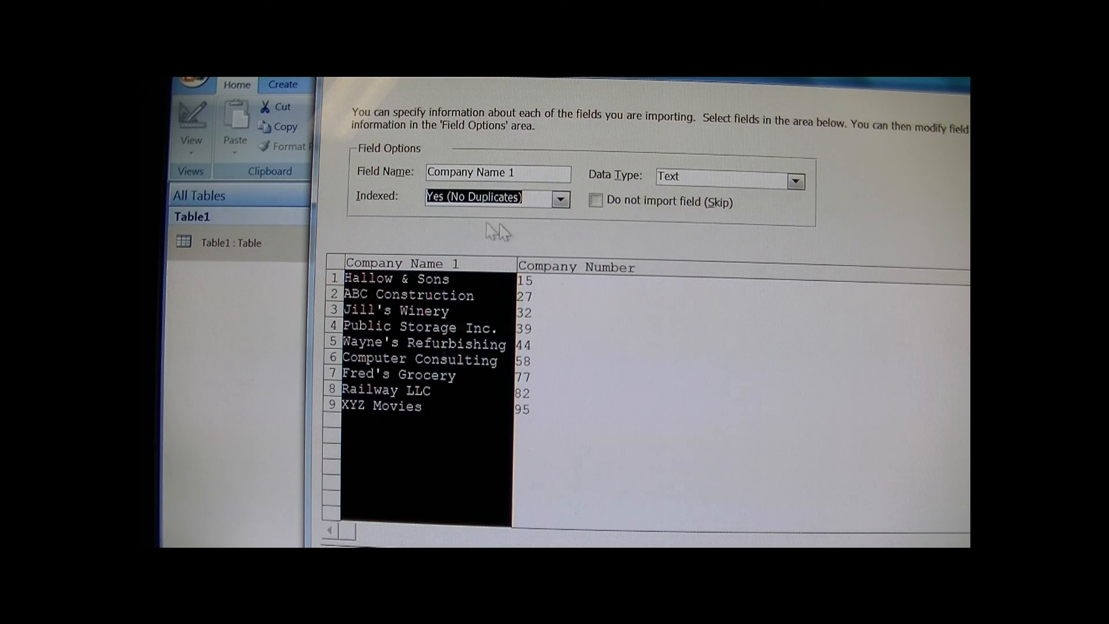
pyautogui.moveTo(595, 268)
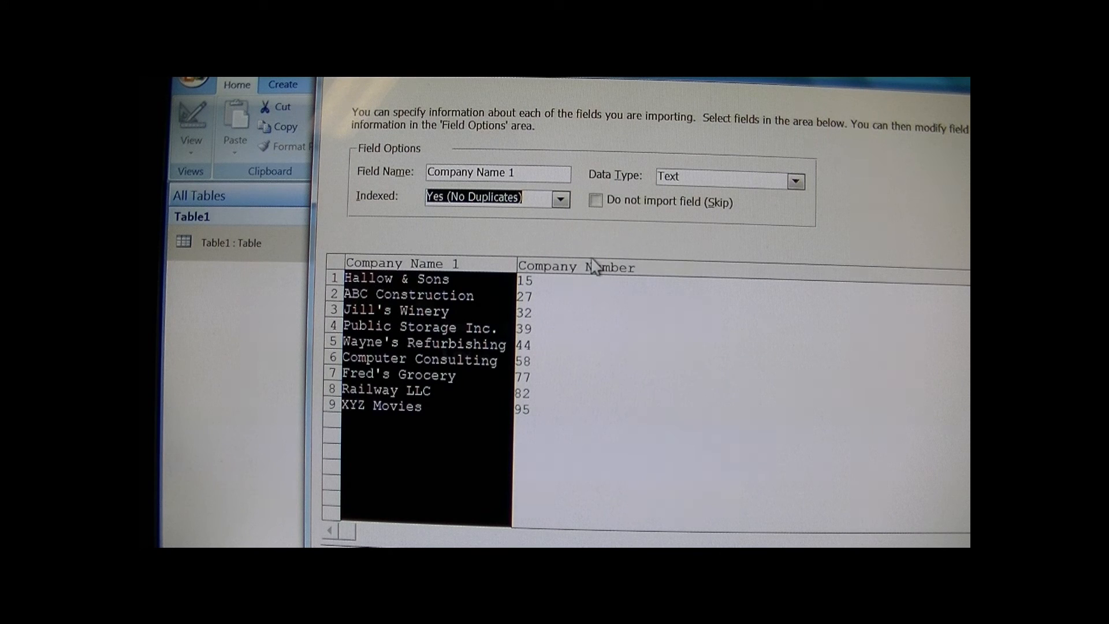
pyautogui.moveTo(615, 254)
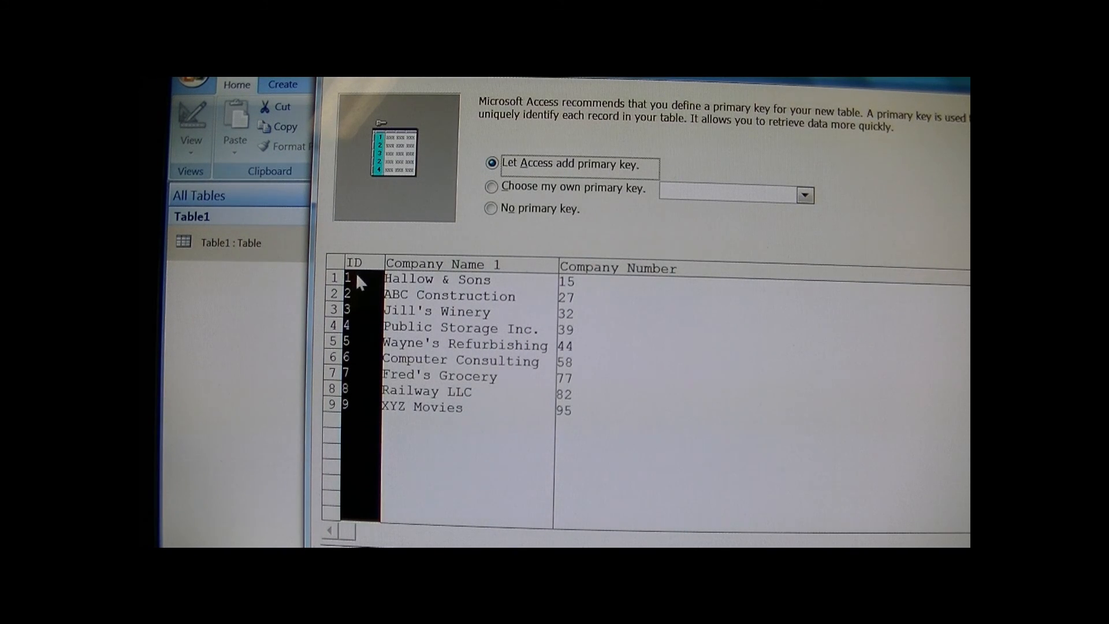
pyautogui.moveTo(632, 308)
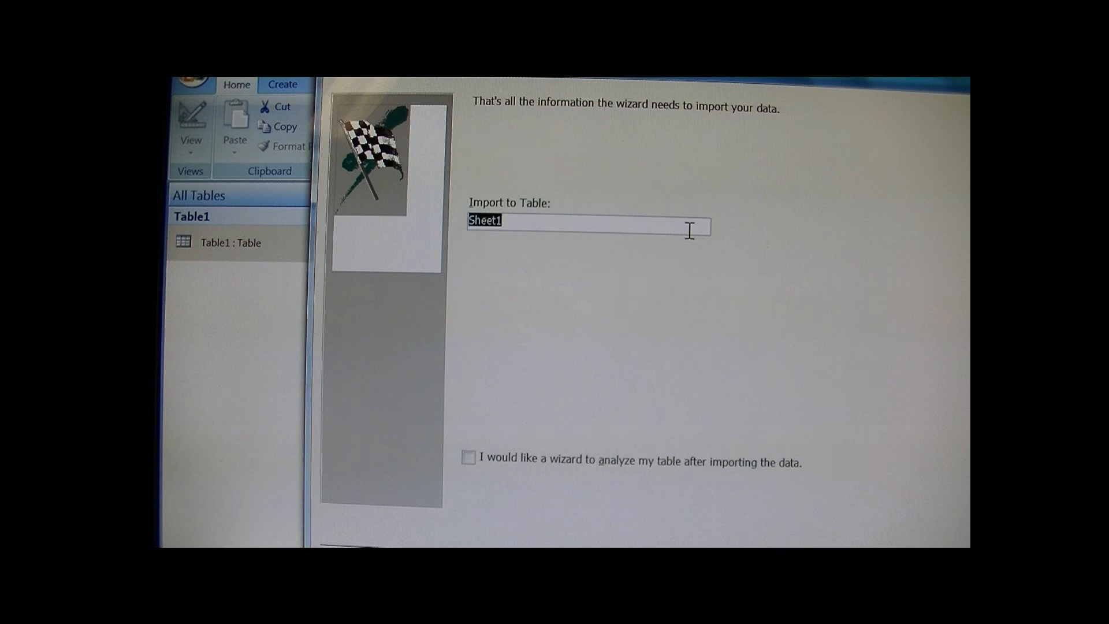
# Name the imported table 'Customer List 1' and finish the import.
pyautogui.write('Customer')
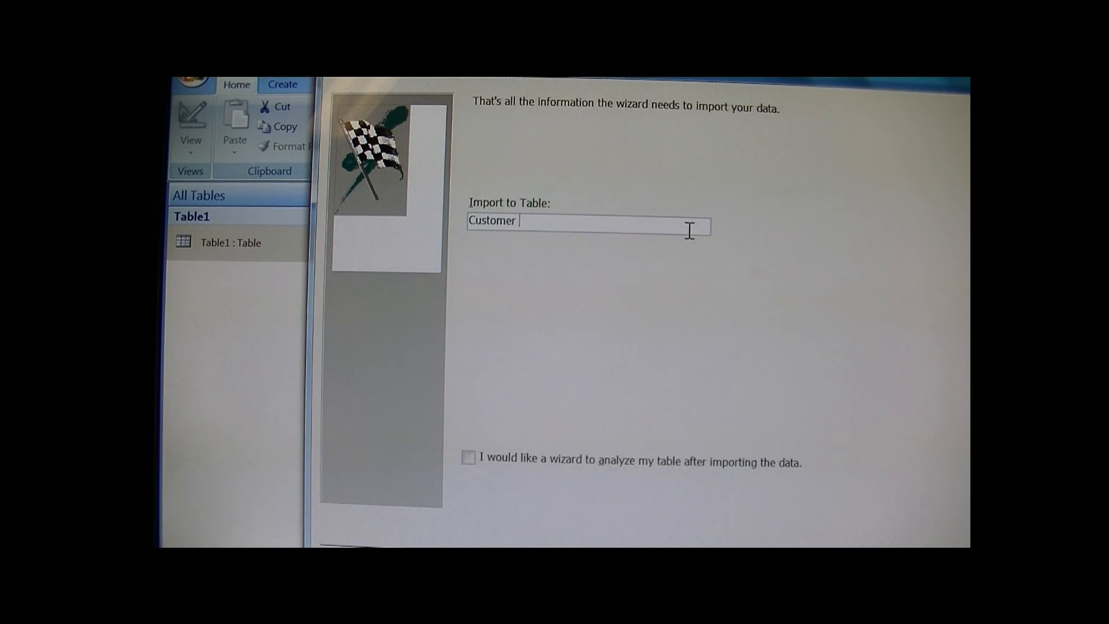
pyautogui.write('Lis')
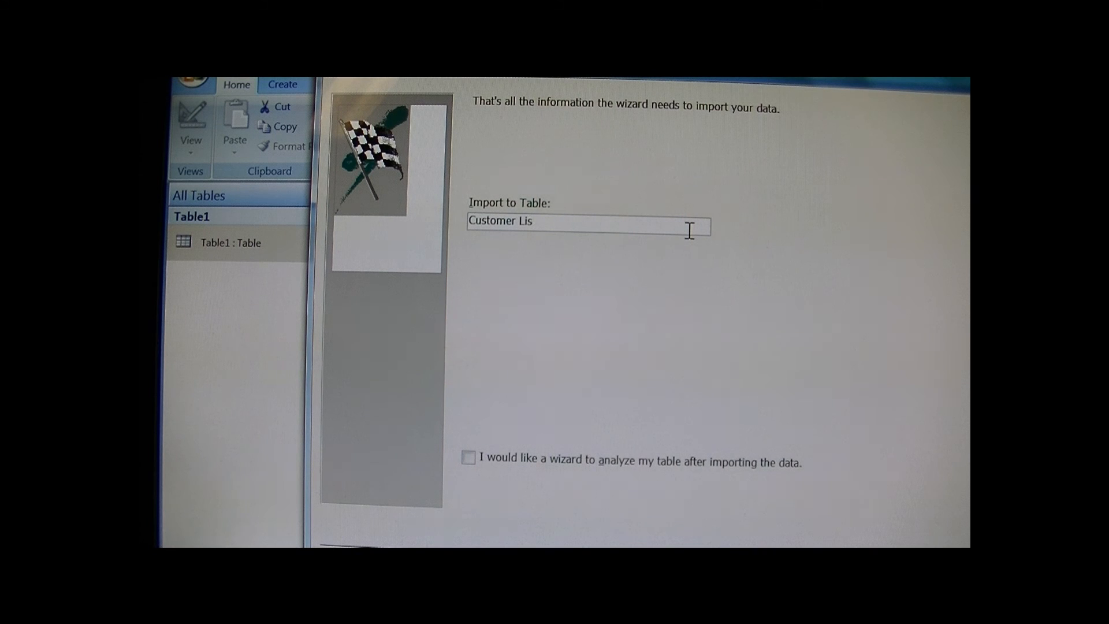
pyautogui.write('t 1')
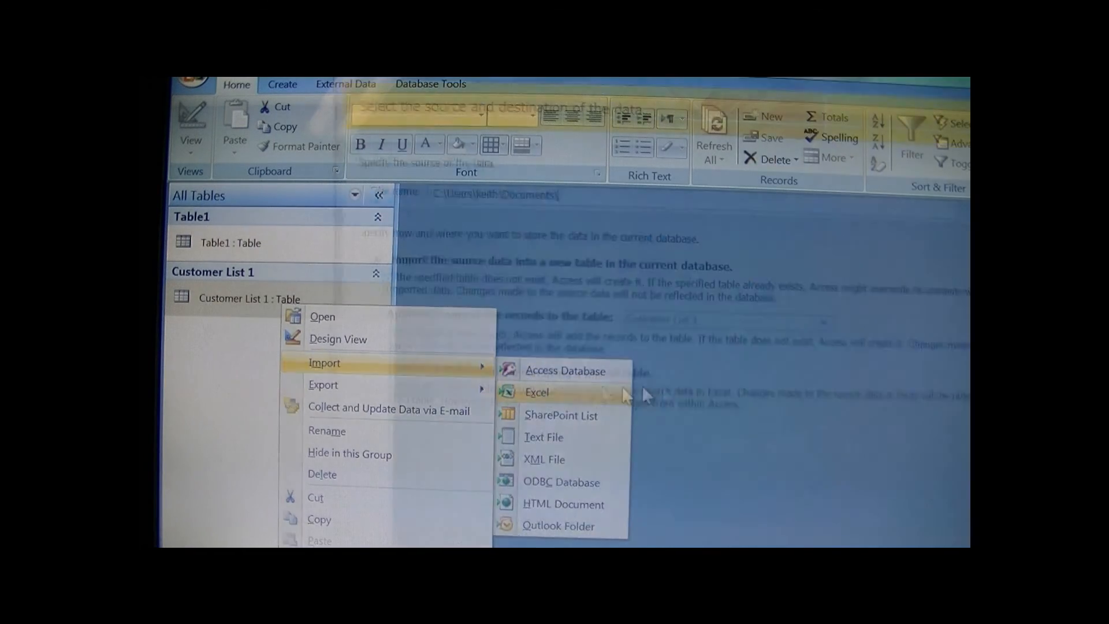
# Import the second Excel list with first-row headings and Company Name 2 indexed, named 'Customer List 2'.
pyautogui.click(536, 392)
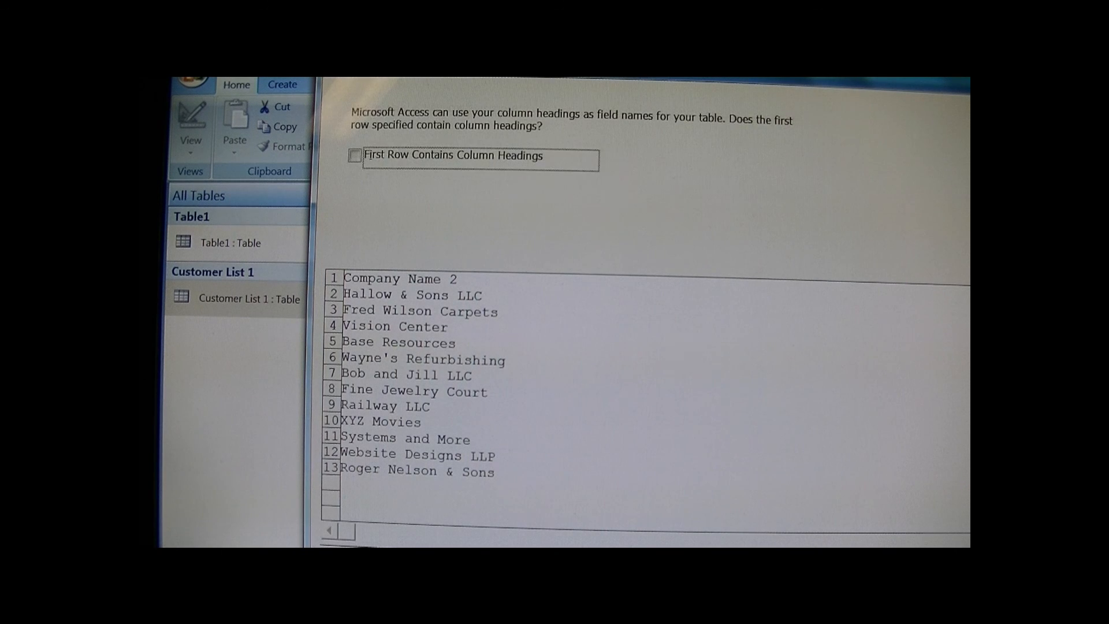
pyautogui.click(354, 155)
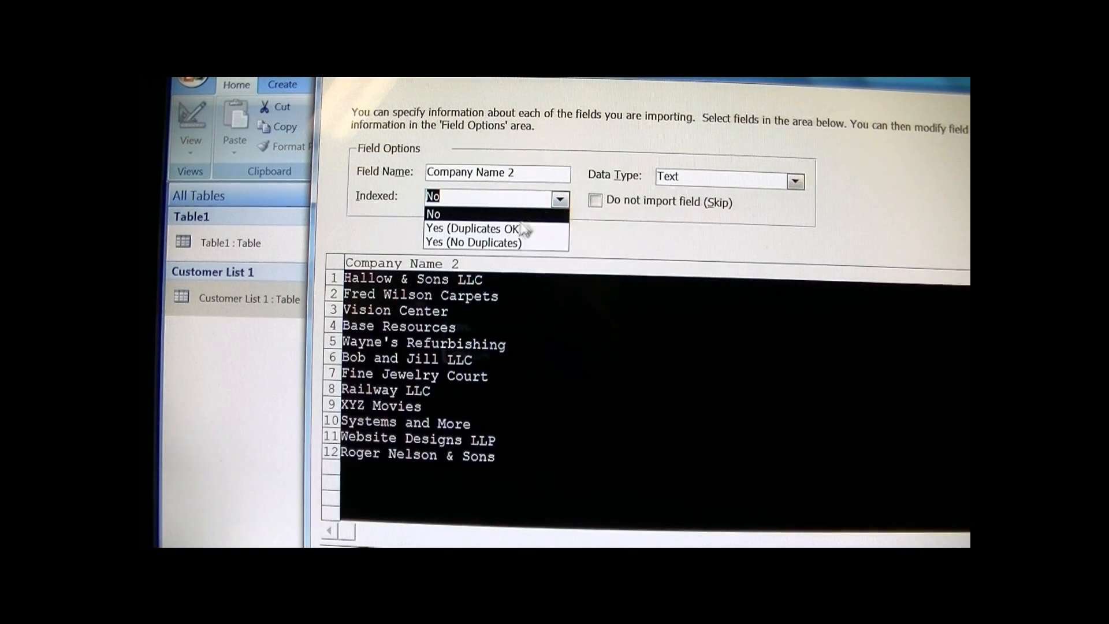
pyautogui.click(472, 243)
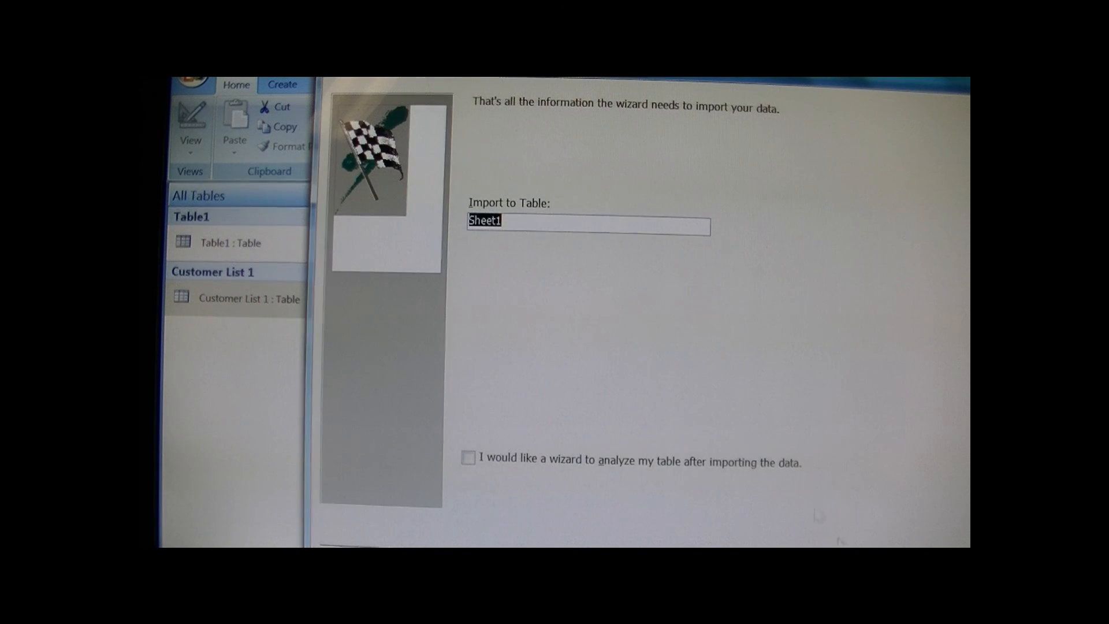
pyautogui.write('C')
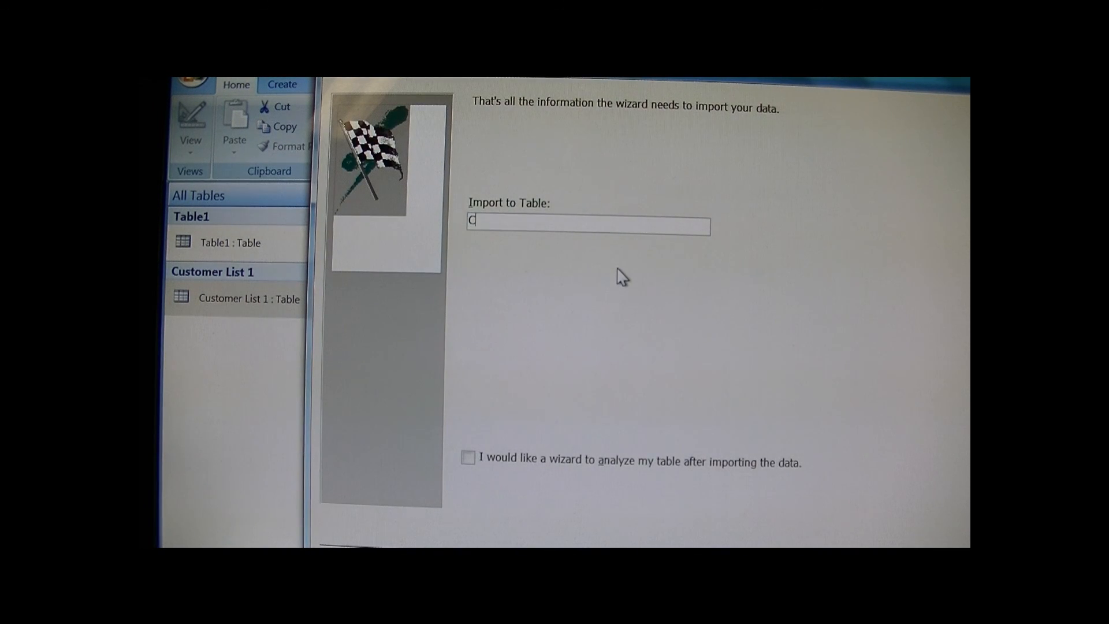
pyautogui.write('ustomer')
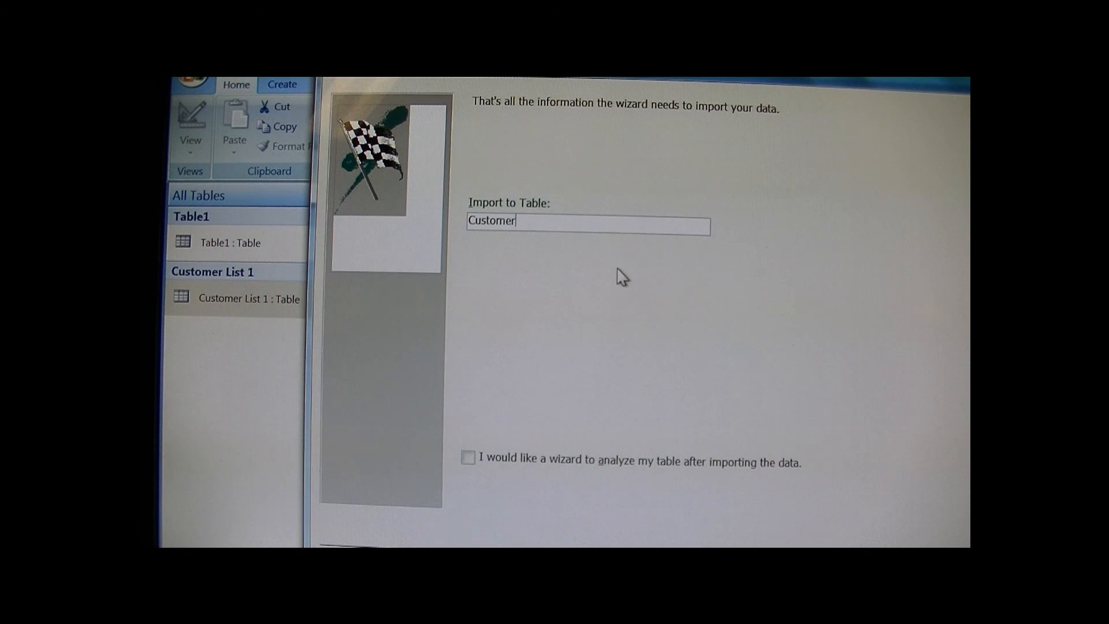
pyautogui.write('List')
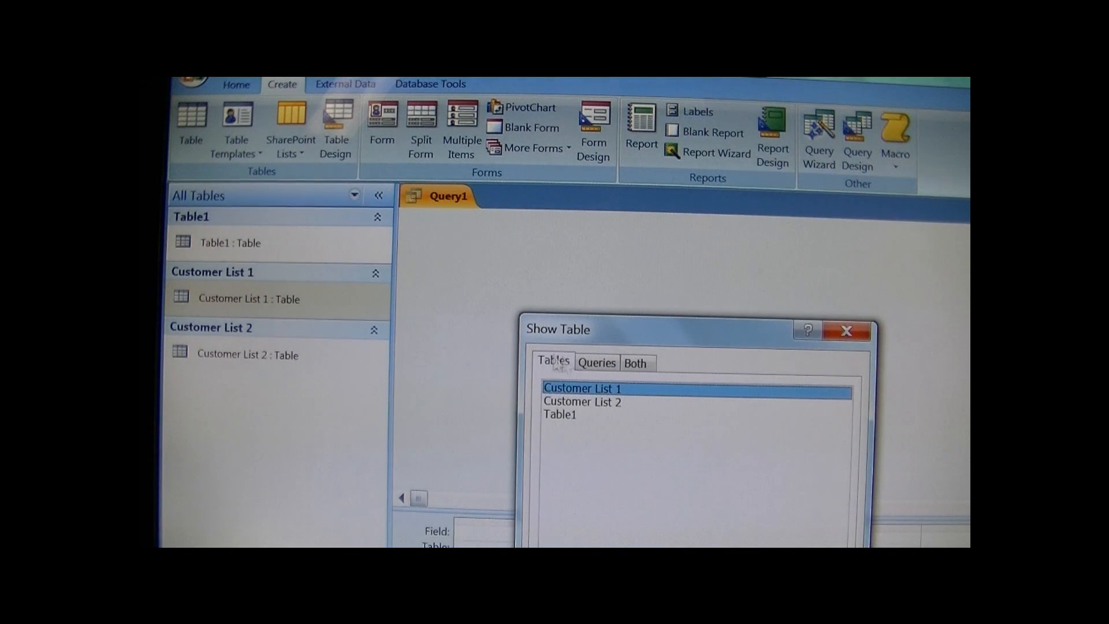
# Add the customer list tables, join Company Name 1 to Company Name 2, and bring up Join Properties.
pyautogui.doubleClick(582, 388)
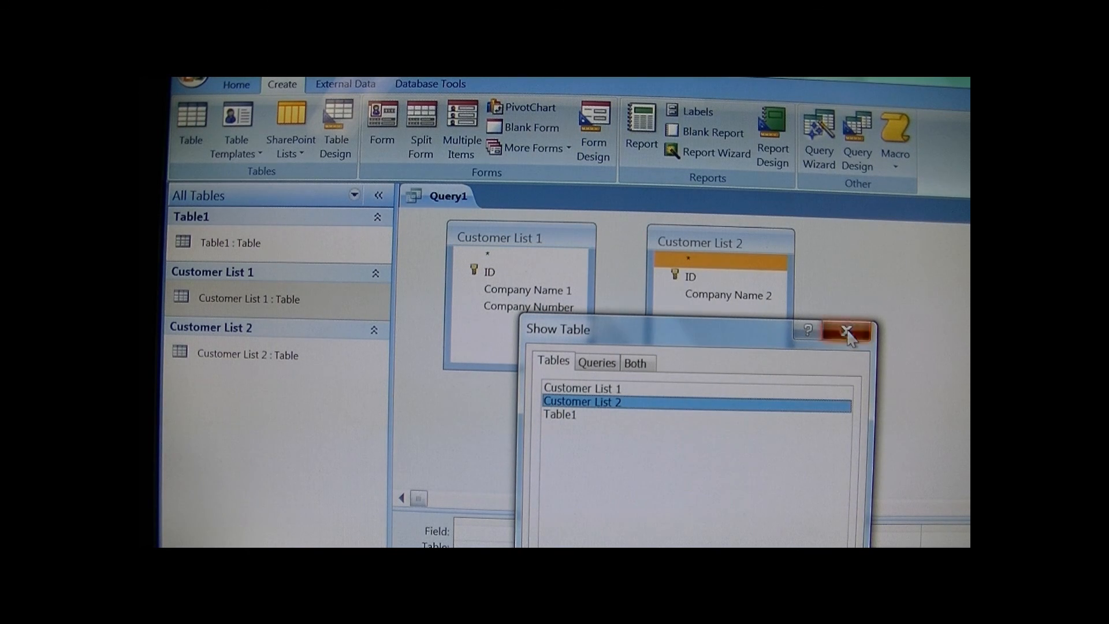
pyautogui.click(846, 332)
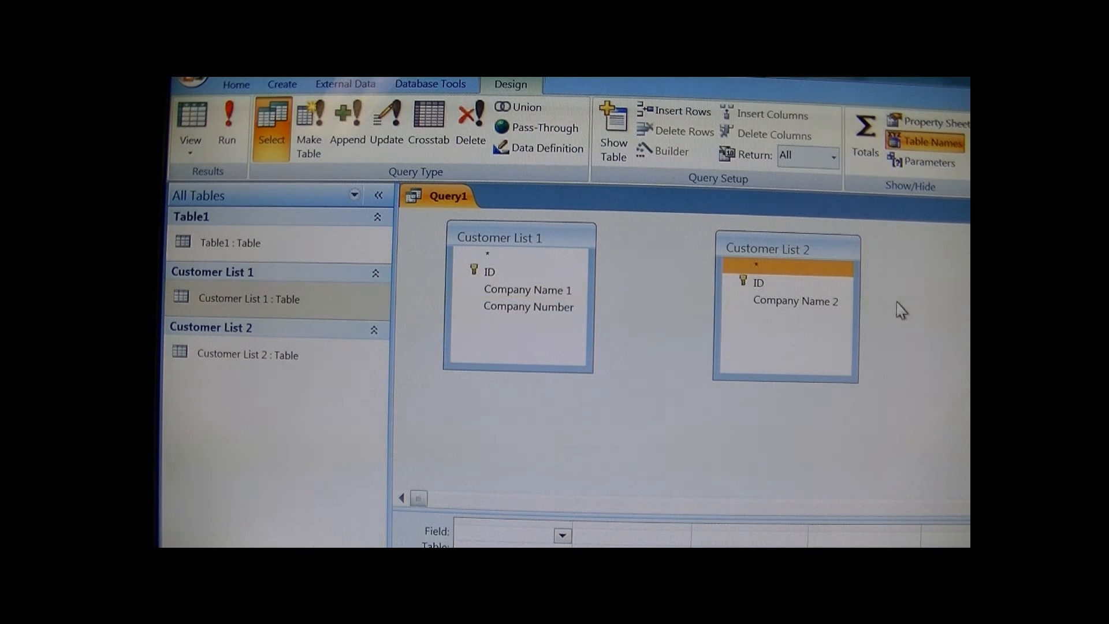
pyautogui.click(527, 290)
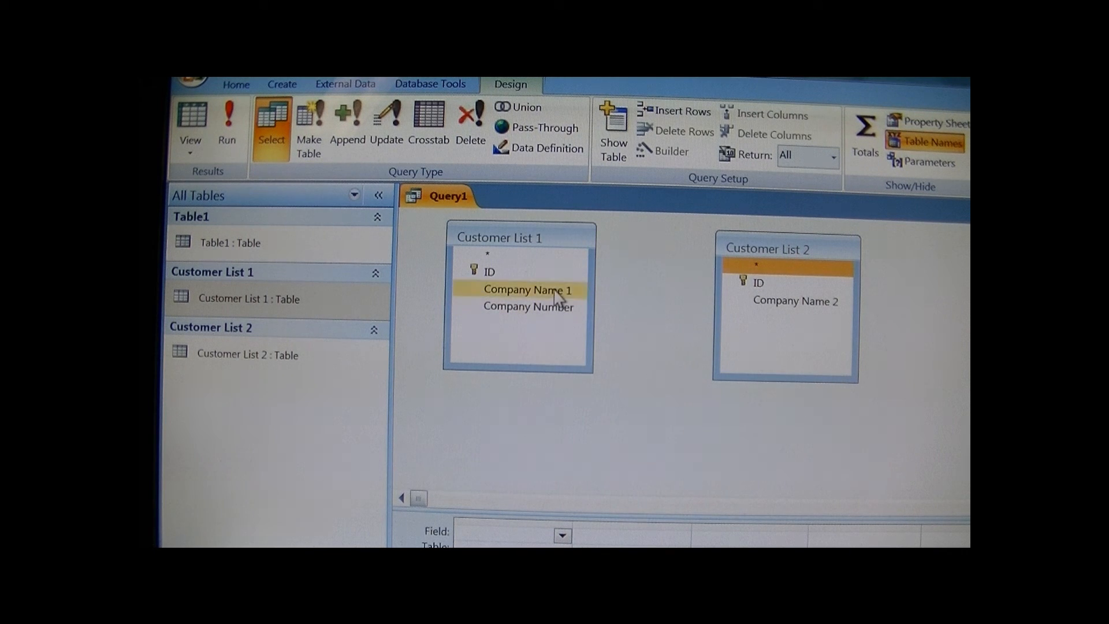
pyautogui.moveTo(528, 290); pyautogui.dragTo(756, 283)
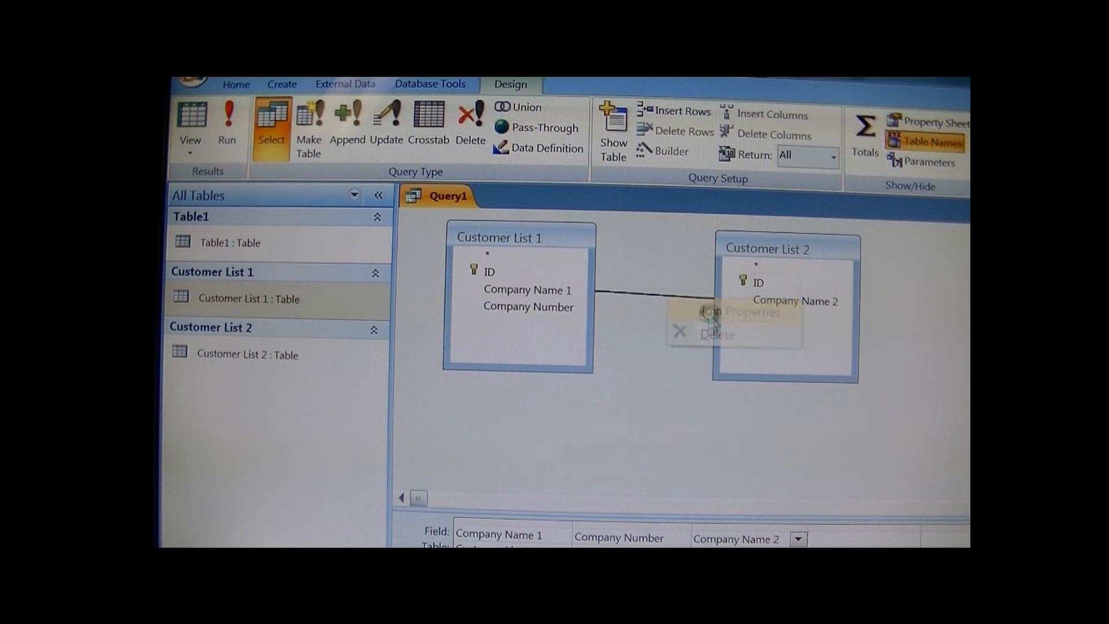
pyautogui.click(730, 312)
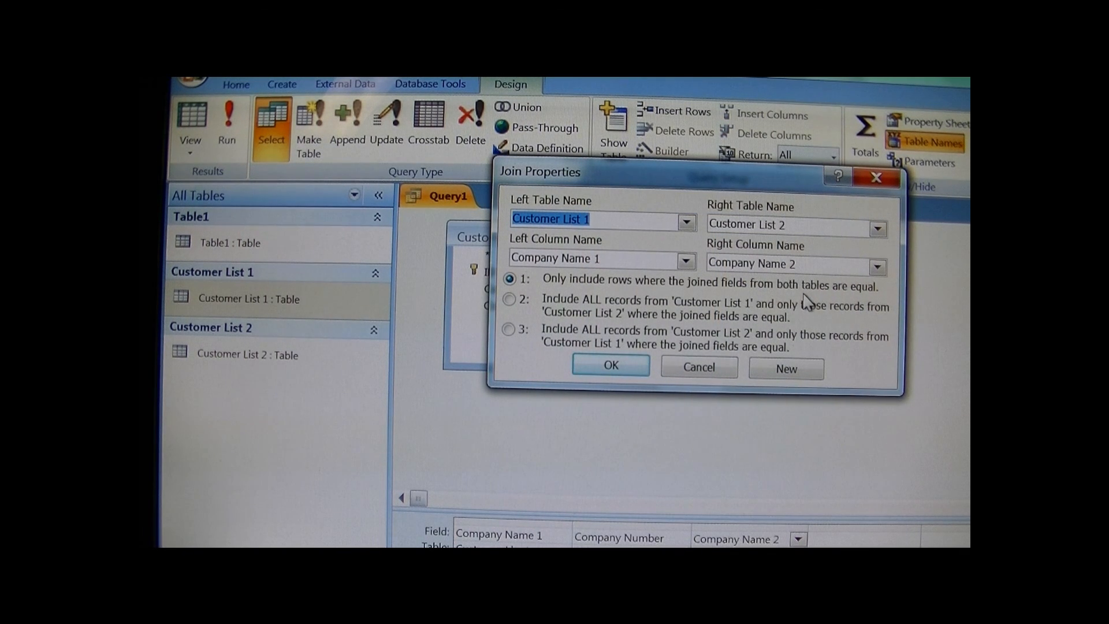
pyautogui.moveTo(858, 291)
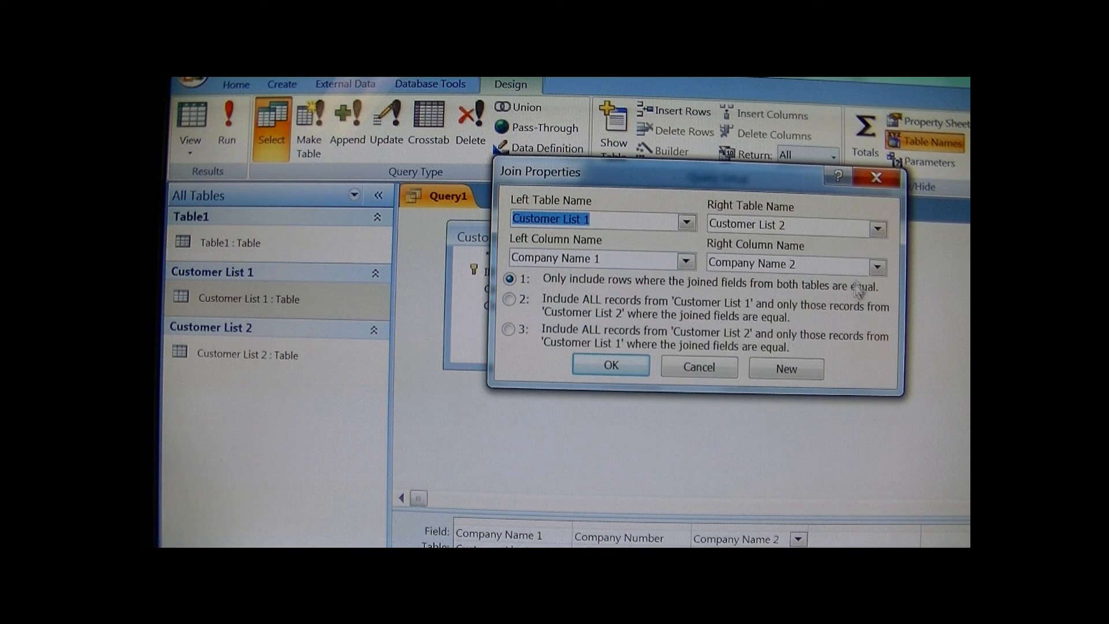
# Accept the join settings with OK and return to the query design grid.
pyautogui.click(610, 366)
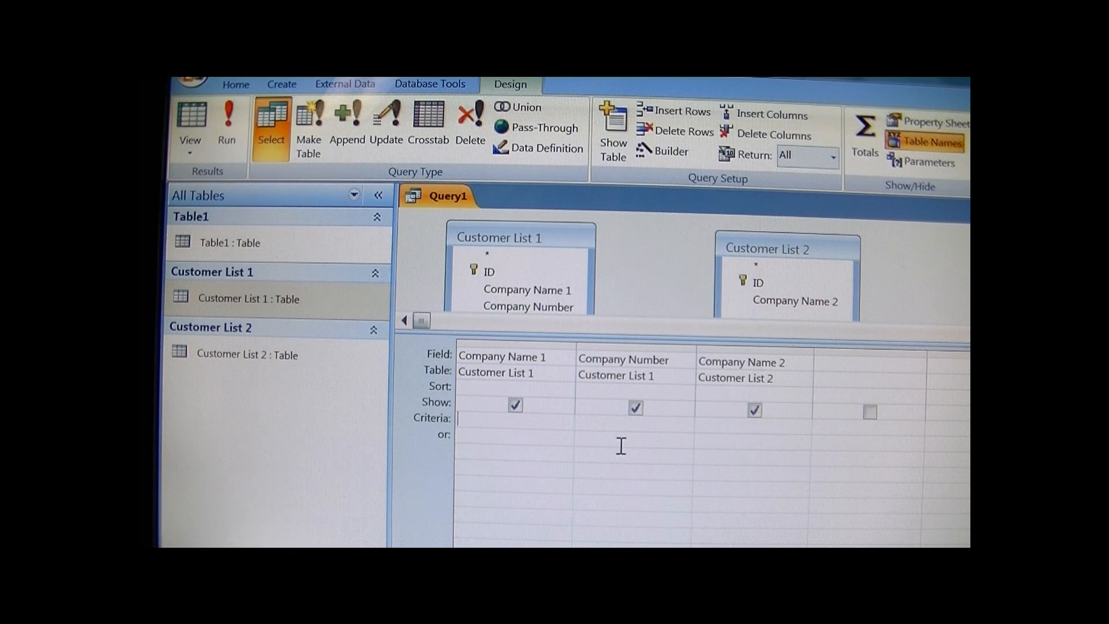
# Enter the Company Name 1 criterion Like "*" & [Company Name 2] & "*" and commit it.
pyautogui.write('Like')
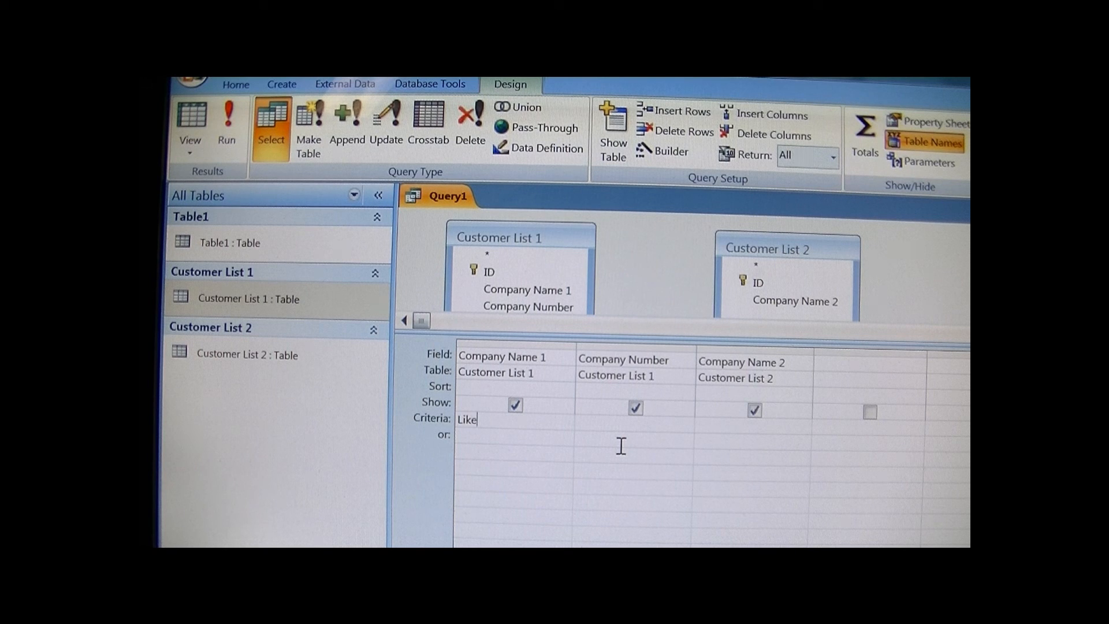
pyautogui.write('"')
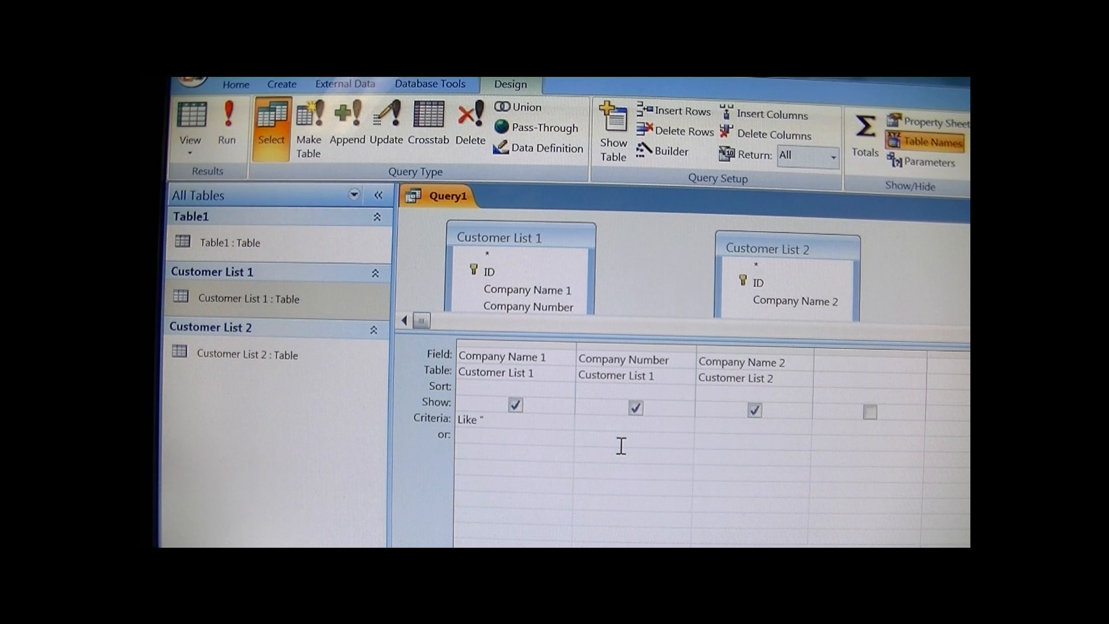
pyautogui.write('*')
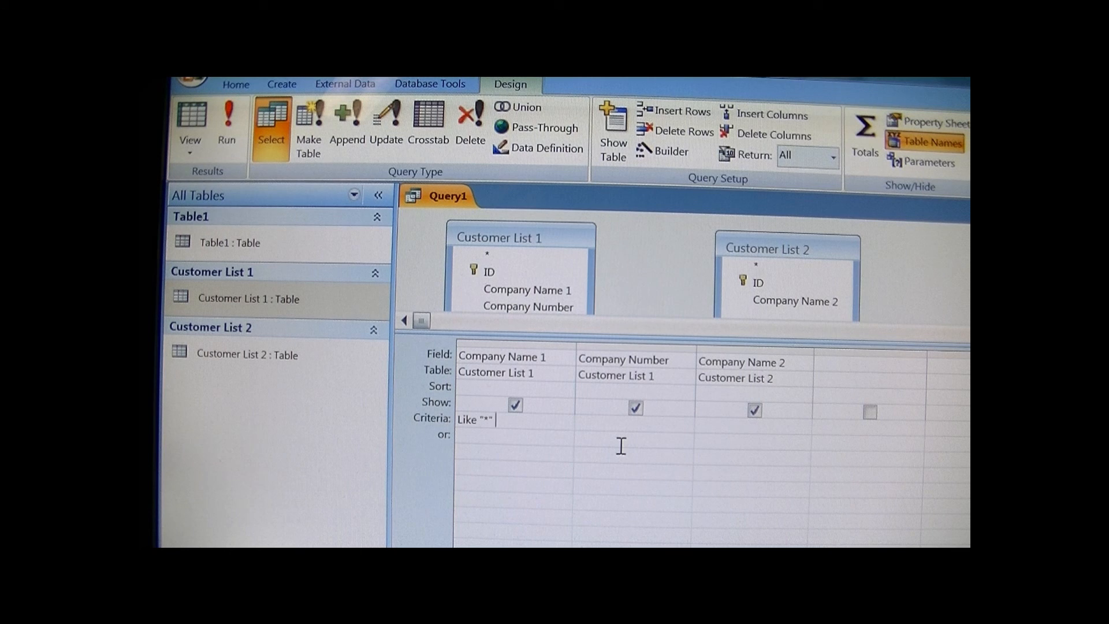
pyautogui.write('&')
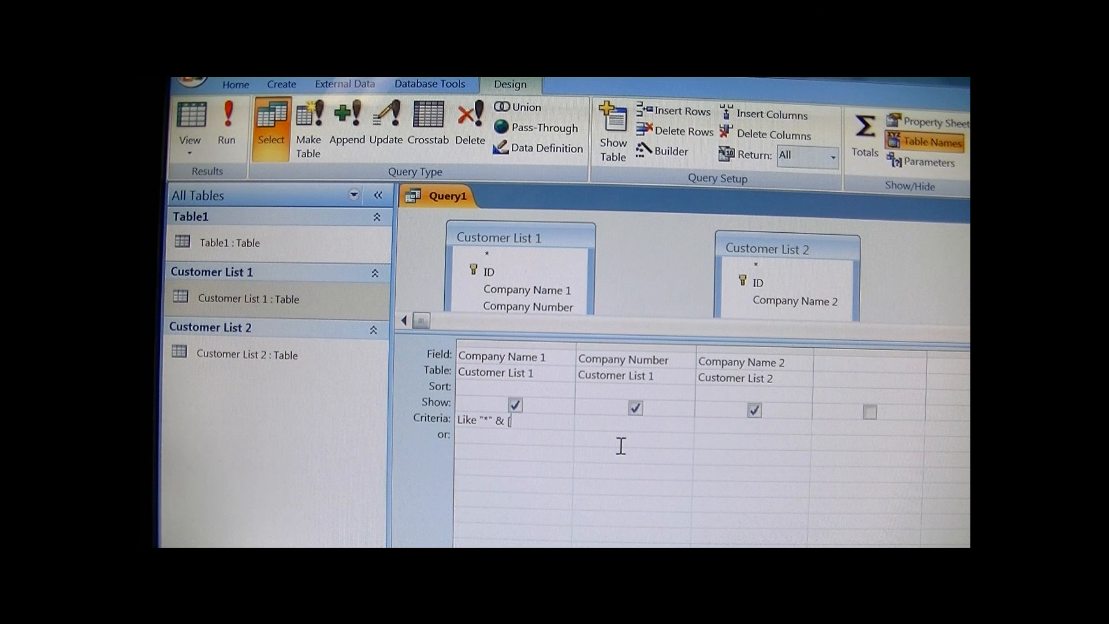
pyautogui.write('[Co')
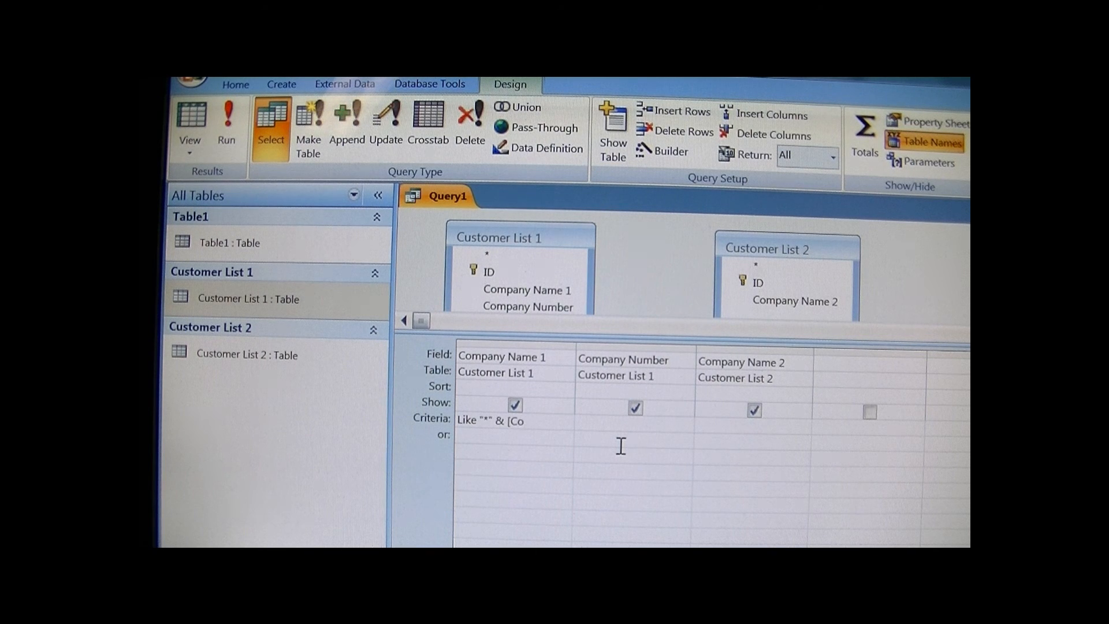
pyautogui.write('mpan')
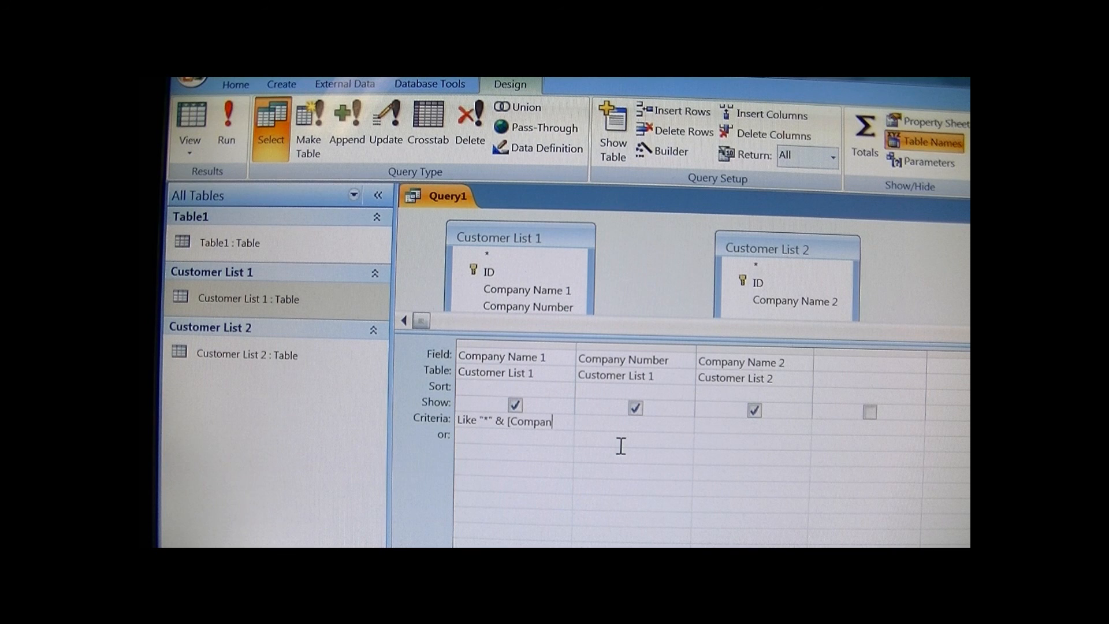
pyautogui.write('y Name')
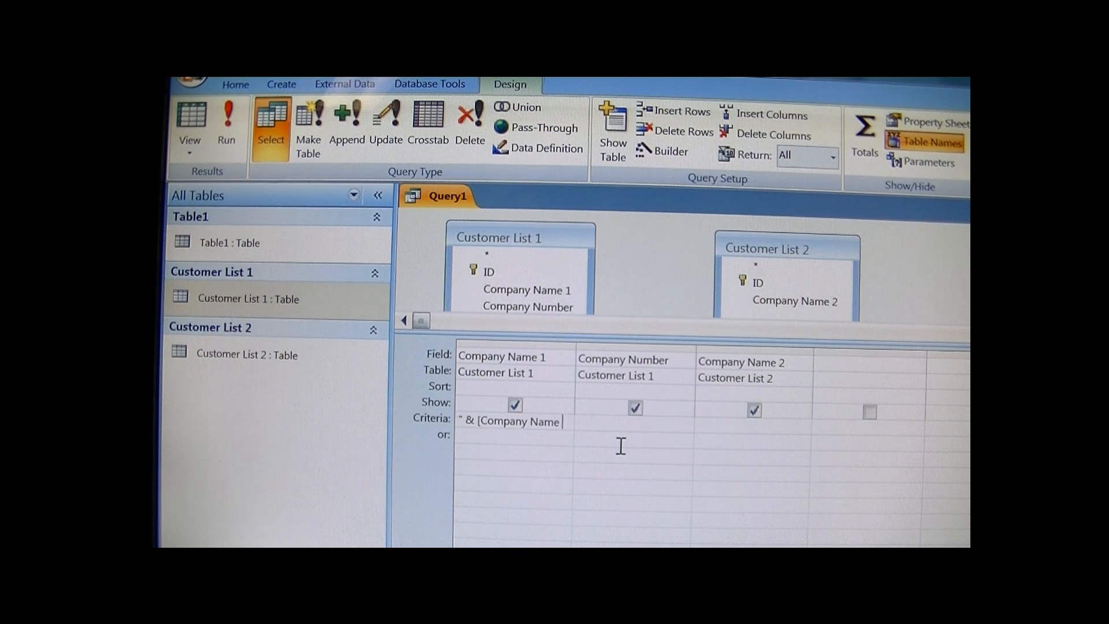
pyautogui.write('2')
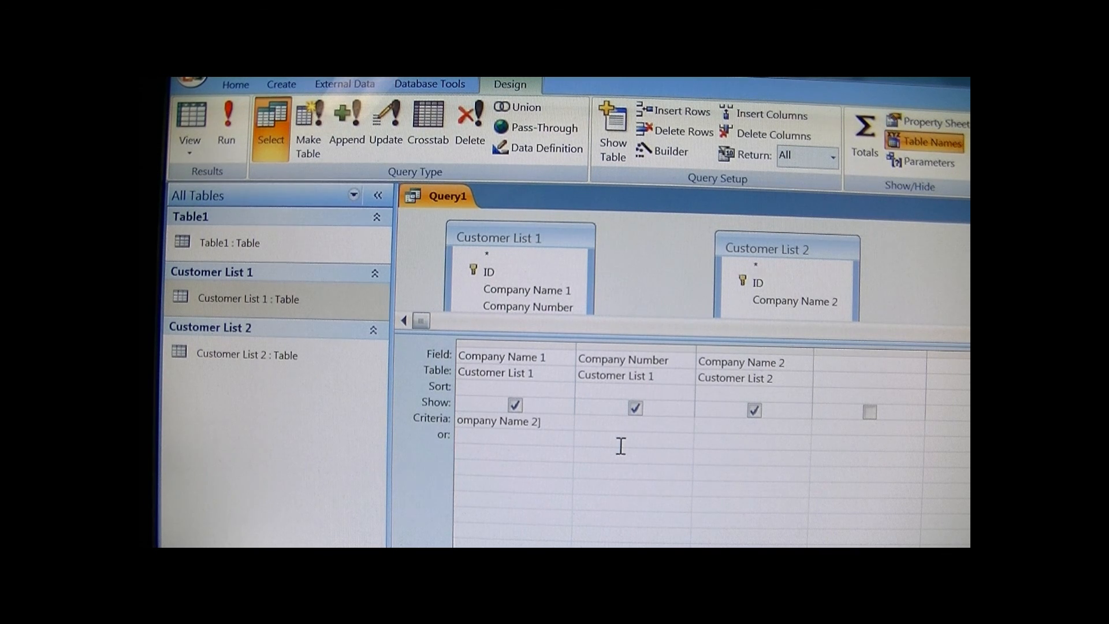
pyautogui.write('&')
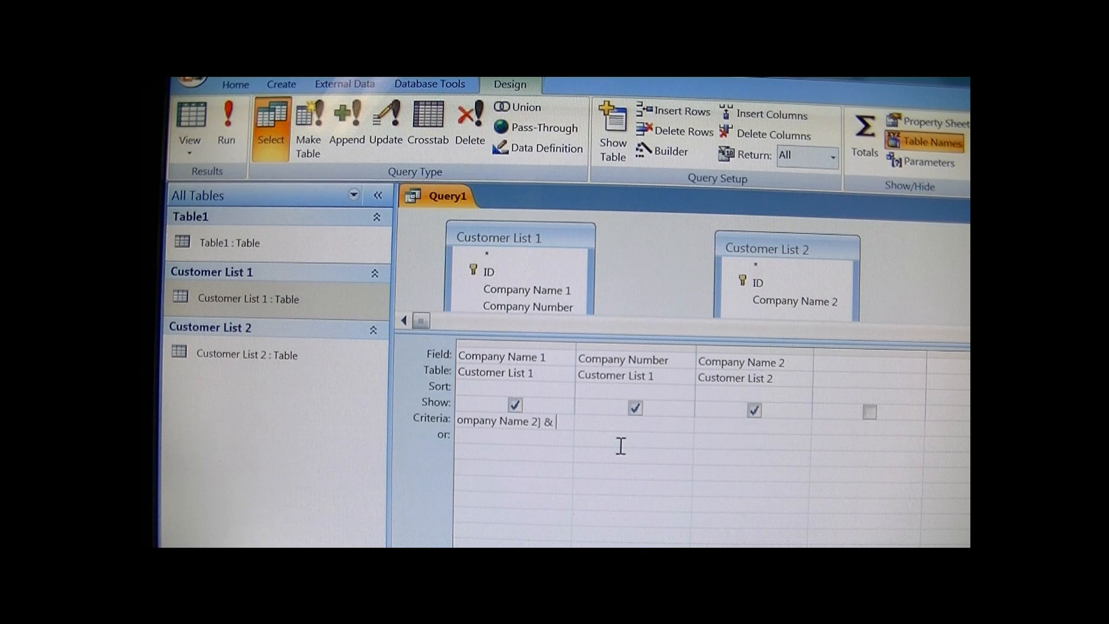
pyautogui.write('"')
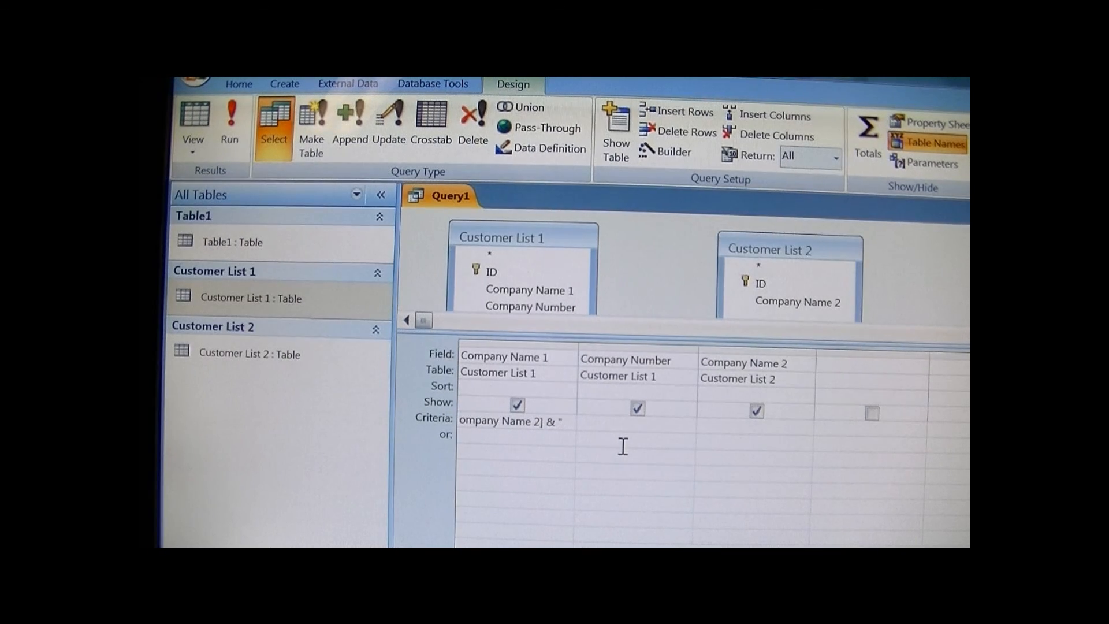
pyautogui.write('*"')
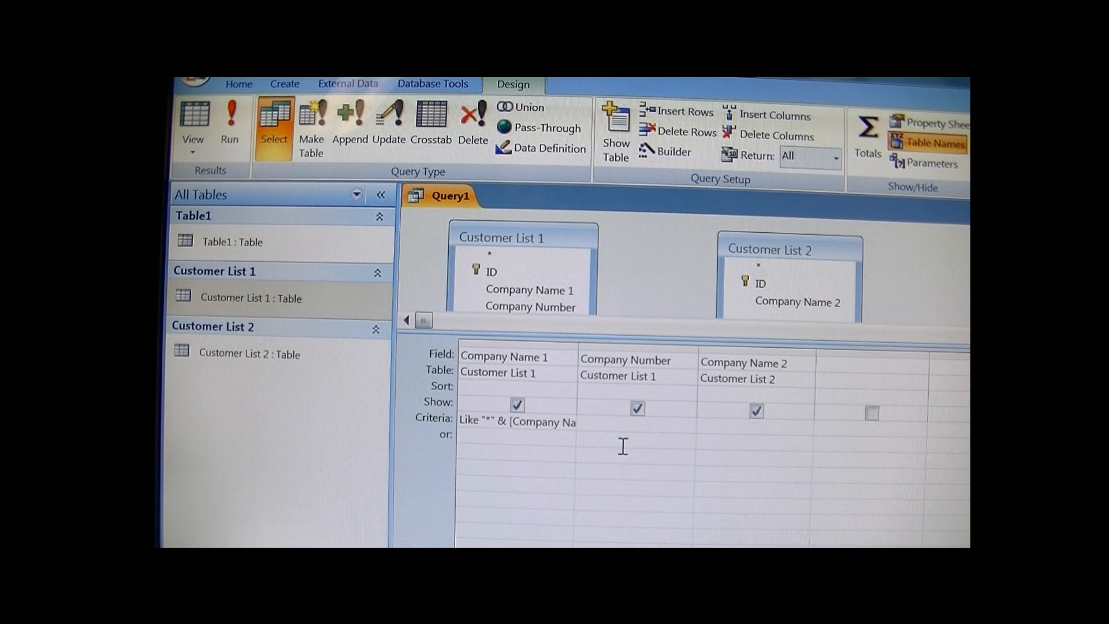
pyautogui.click(568, 356)
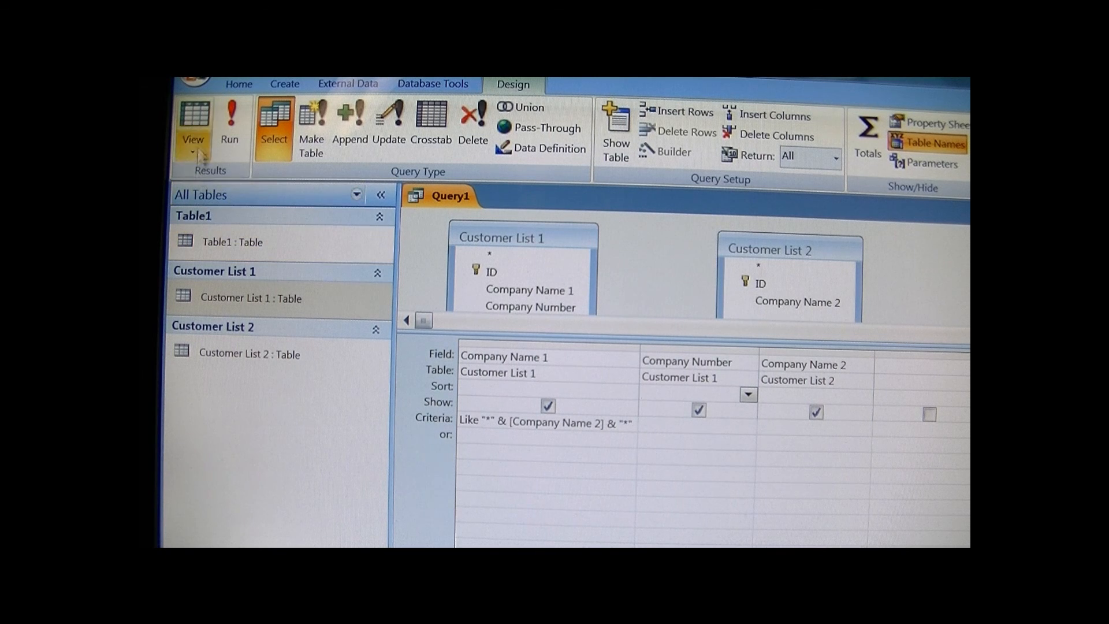
# Run the query in Datasheet view, returning Wayne's Refurbishing, Railway LLC and XYZ Movies.
pyautogui.click(192, 123)
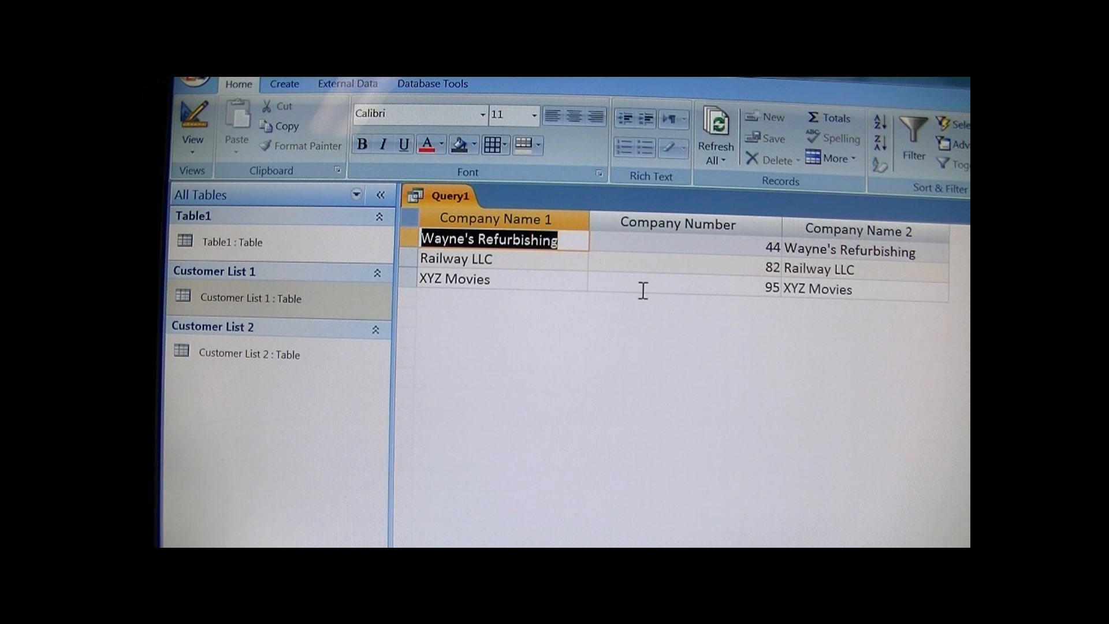
pyautogui.moveTo(664, 305)
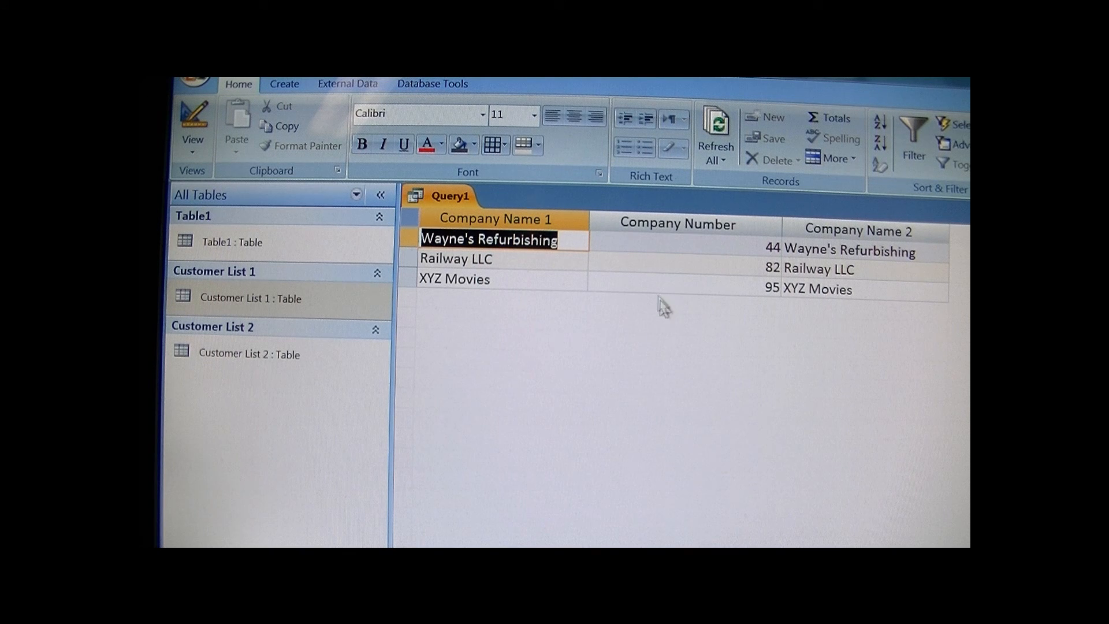
pyautogui.moveTo(652, 291)
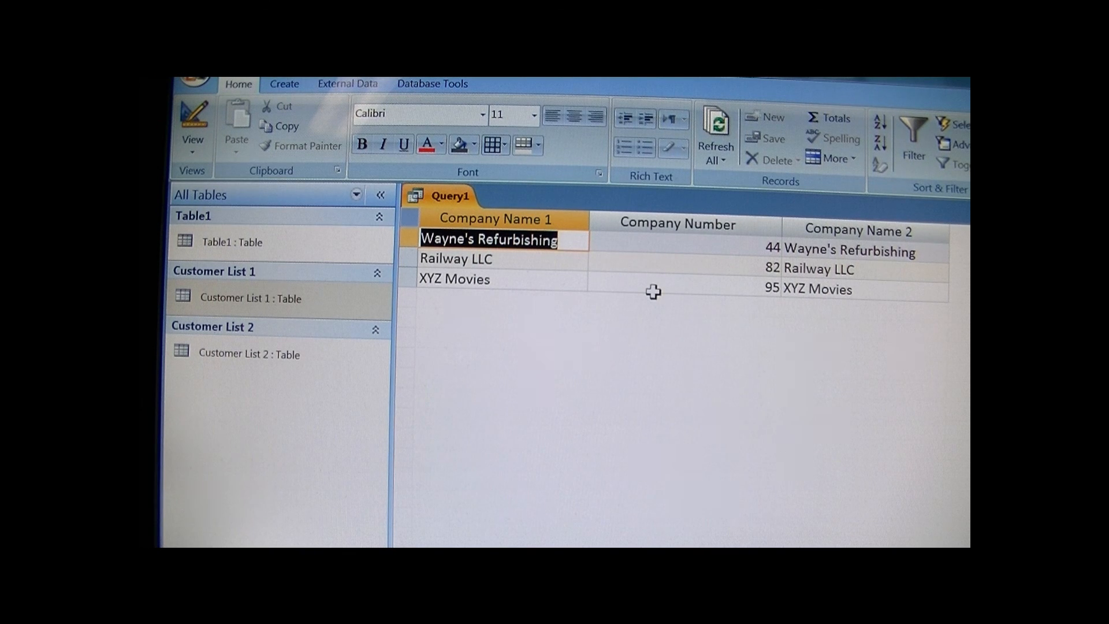